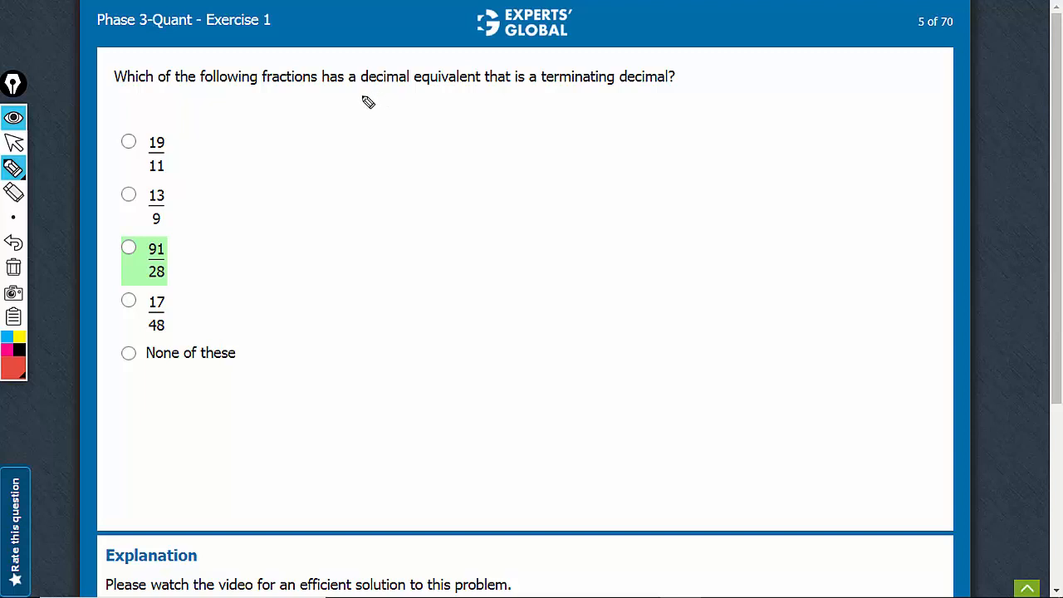
# Underline 'decimal equivalent' in the question text with the red pen
pyautogui.moveTo(361, 94); pyautogui.dragTo(482, 94)
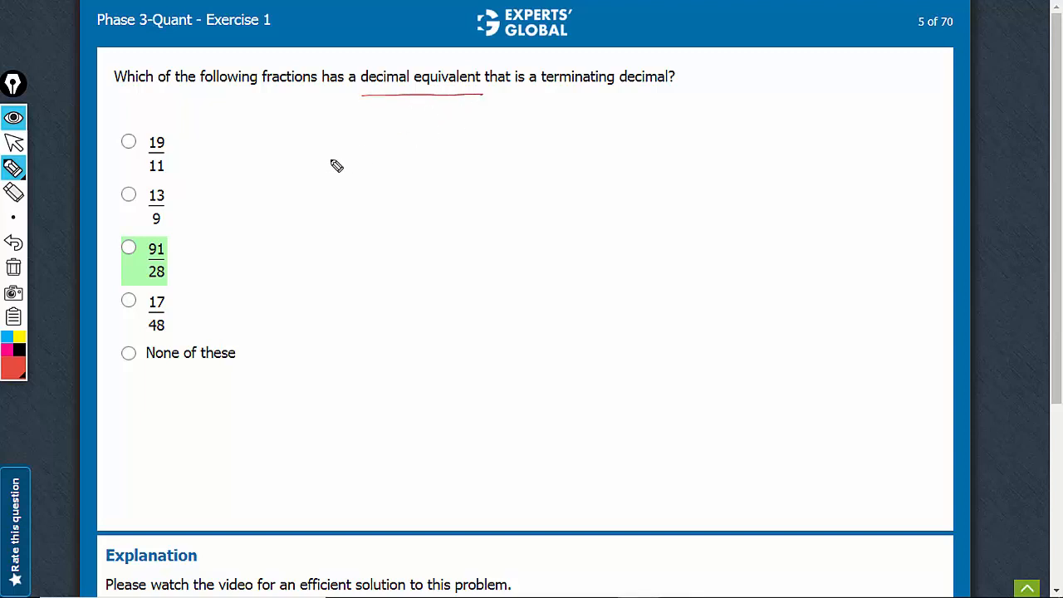
pyautogui.moveTo(276, 172)
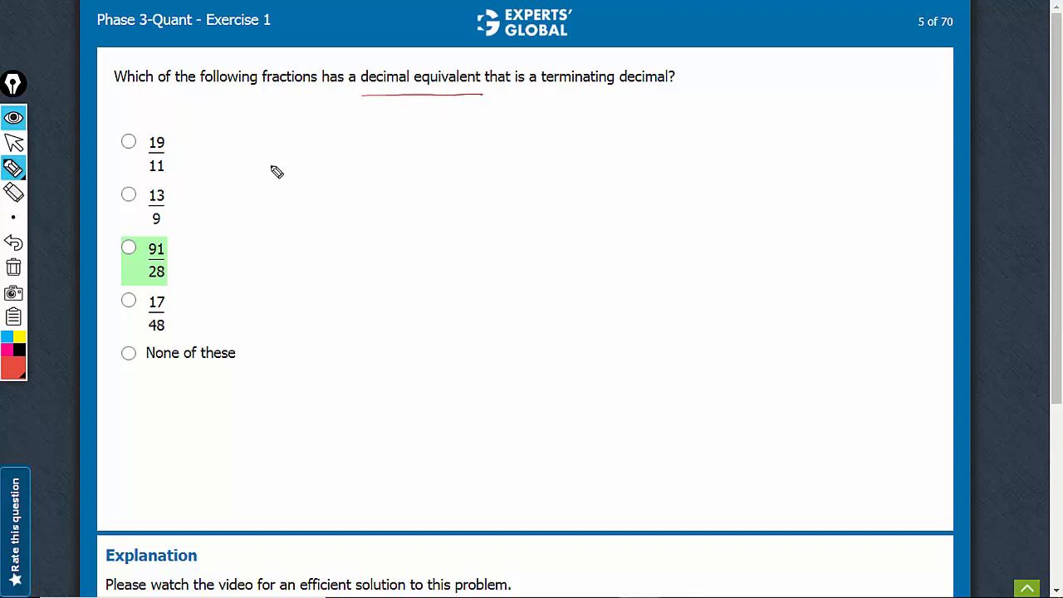
# Draw a red tick beside the first fraction choice's denominator, 11
pyautogui.moveTo(166, 166); pyautogui.dragTo(175, 220)
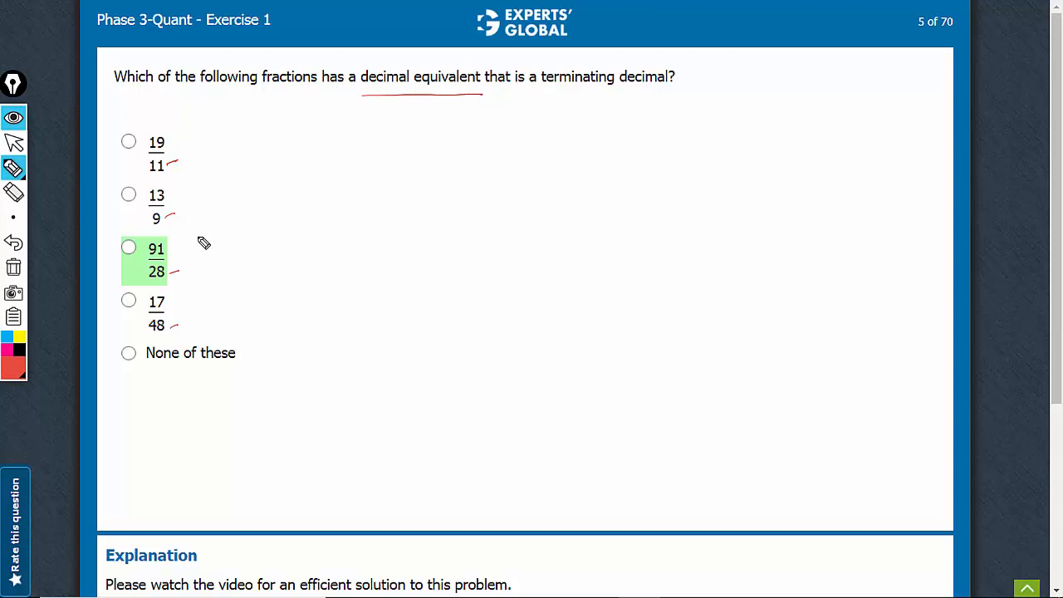
pyautogui.moveTo(286, 372)
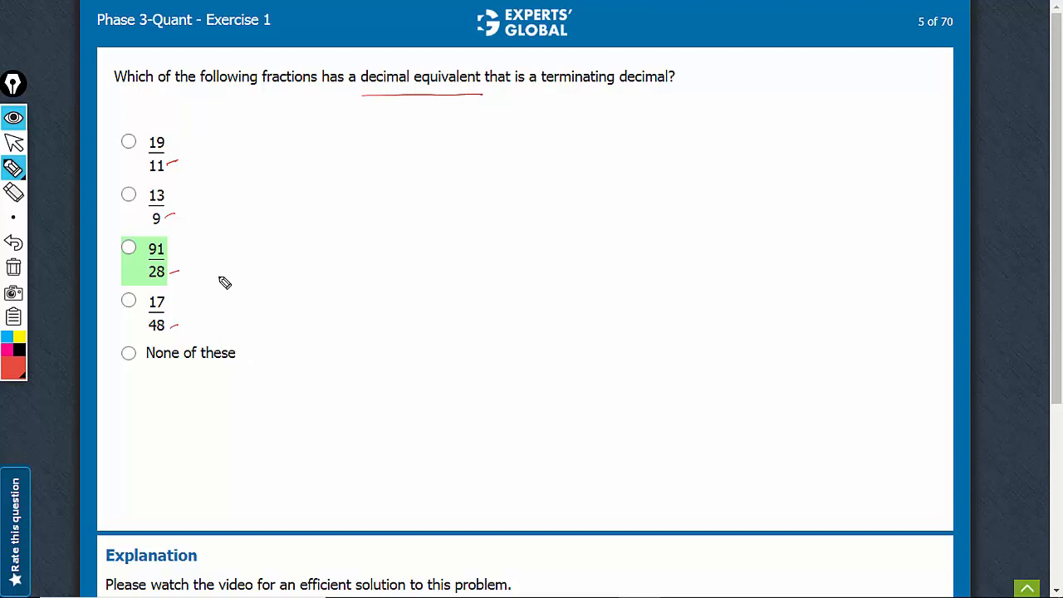
pyautogui.moveTo(230, 367)
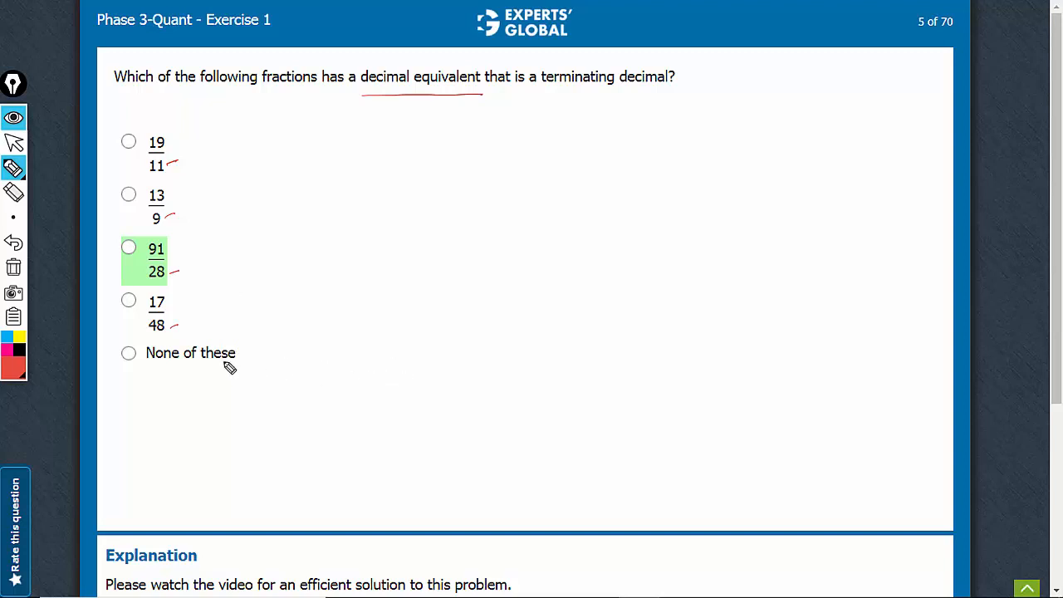
pyautogui.moveTo(330, 320)
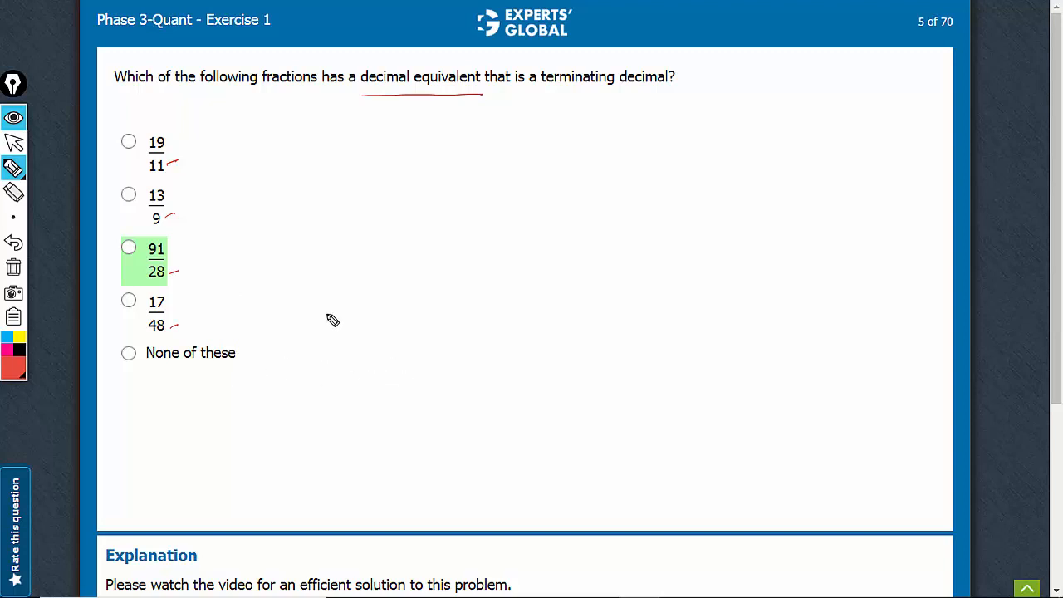
pyautogui.moveTo(168, 152)
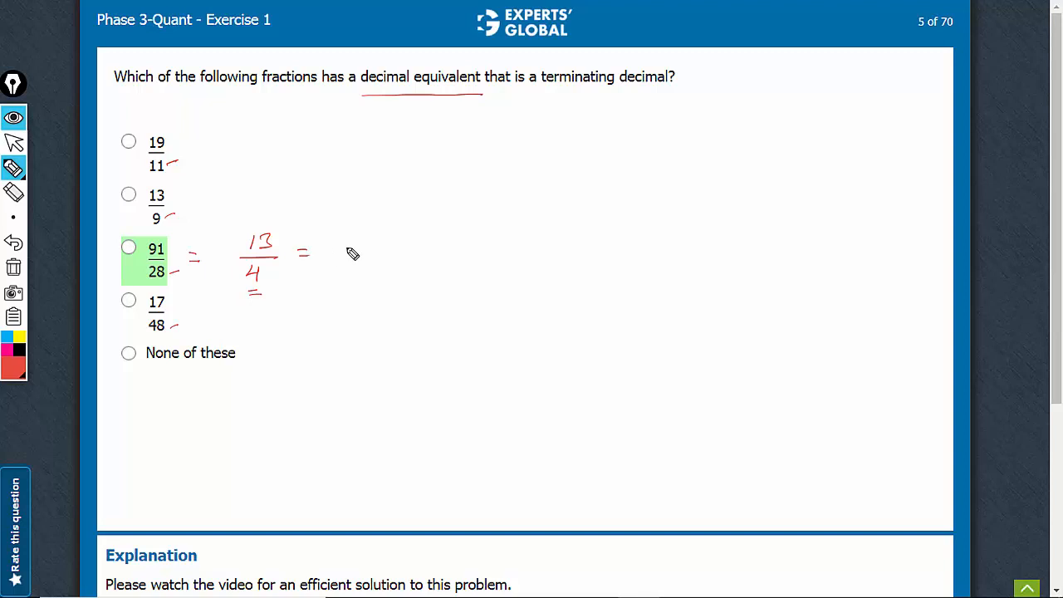
# Write the decimal value 3.25 in red beside choice C (91/28 = 13/4)
pyautogui.moveTo(344, 249); pyautogui.dragTo(423, 249)
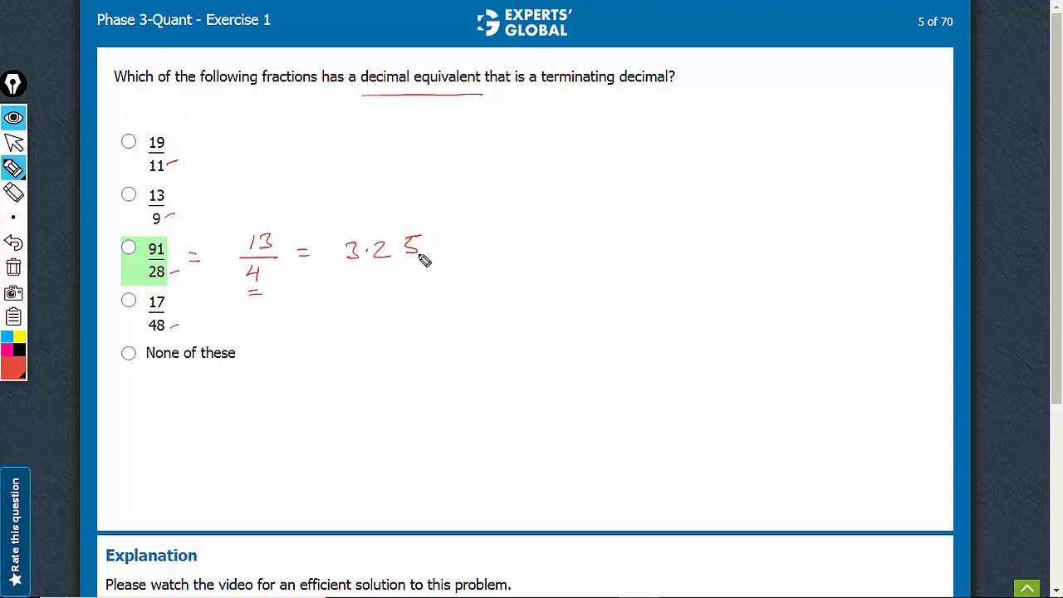
pyautogui.moveTo(458, 252)
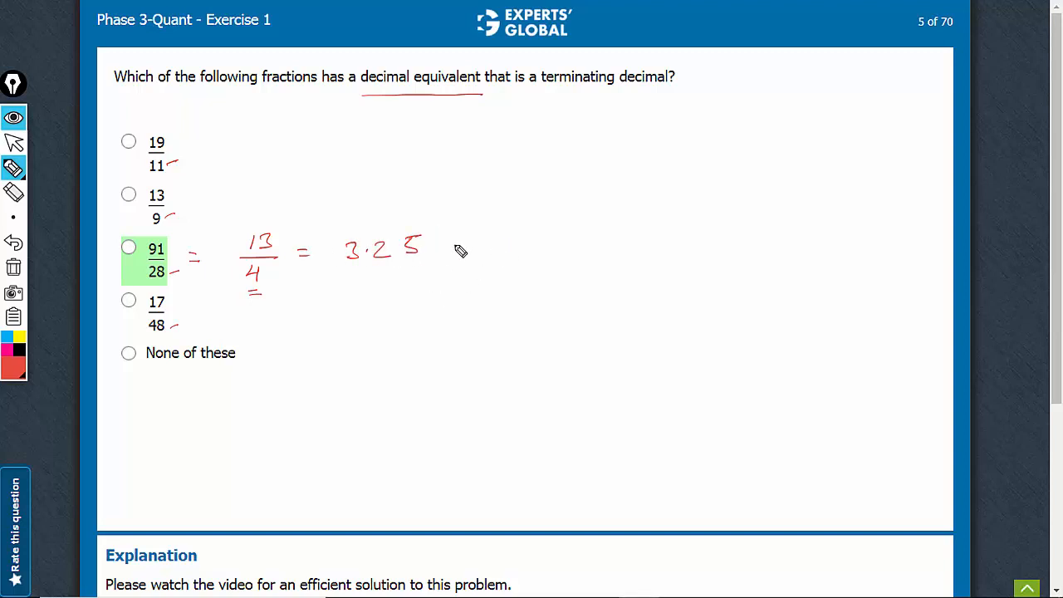